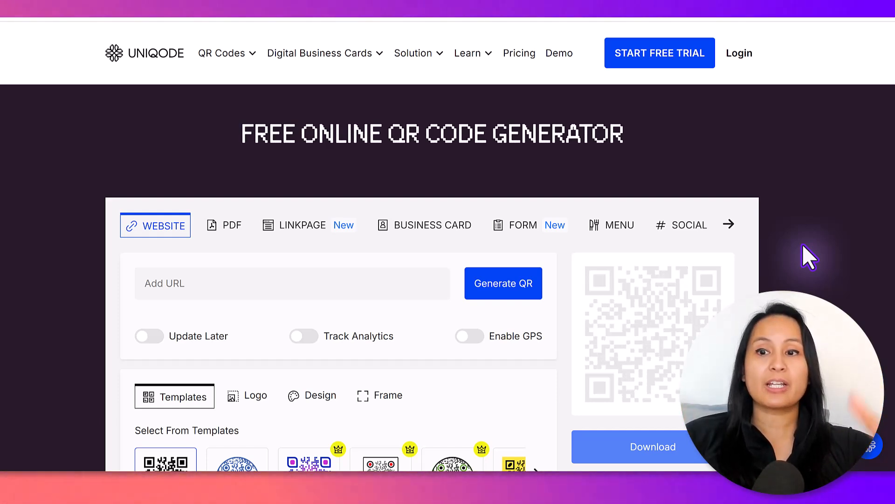
mouse_move(812, 203)
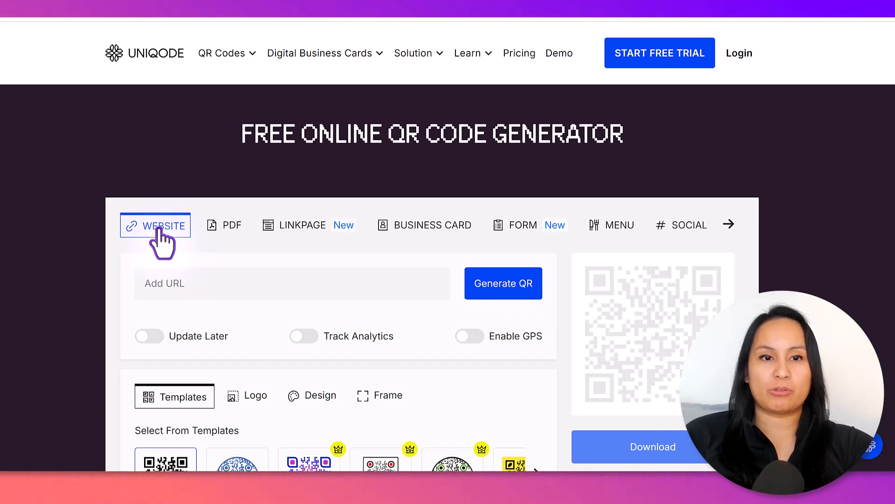
mouse_move(217, 226)
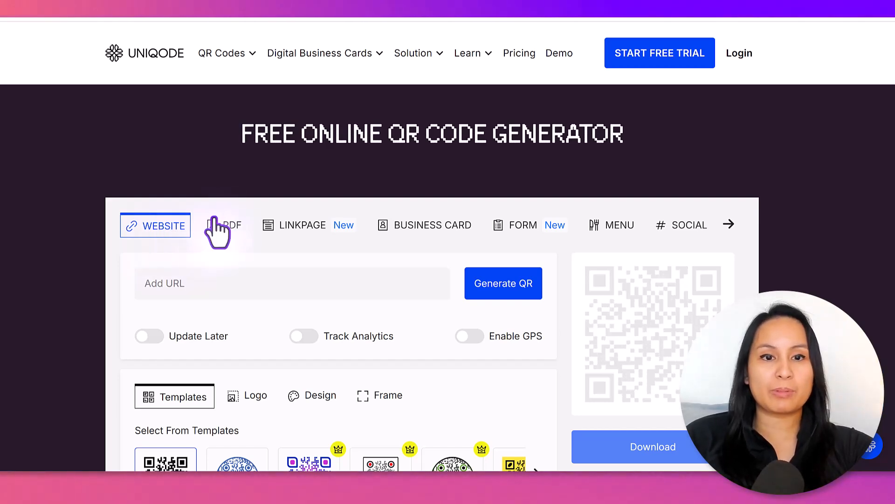
mouse_move(446, 248)
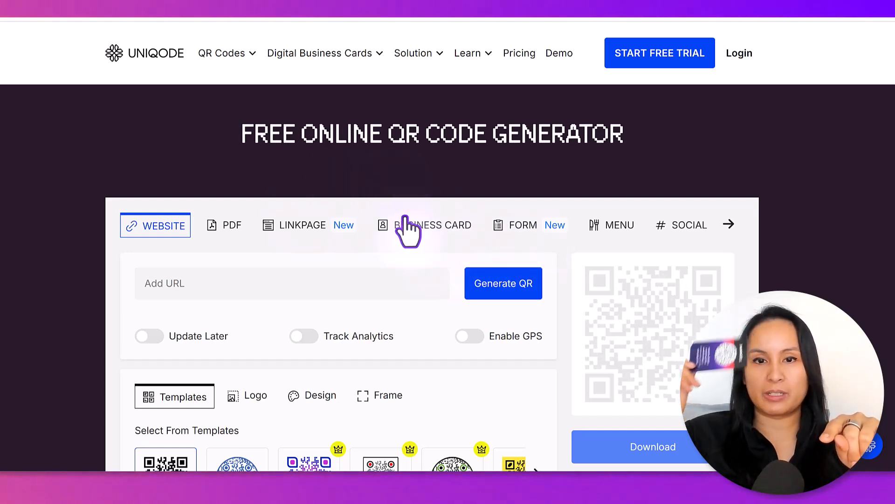
mouse_move(541, 251)
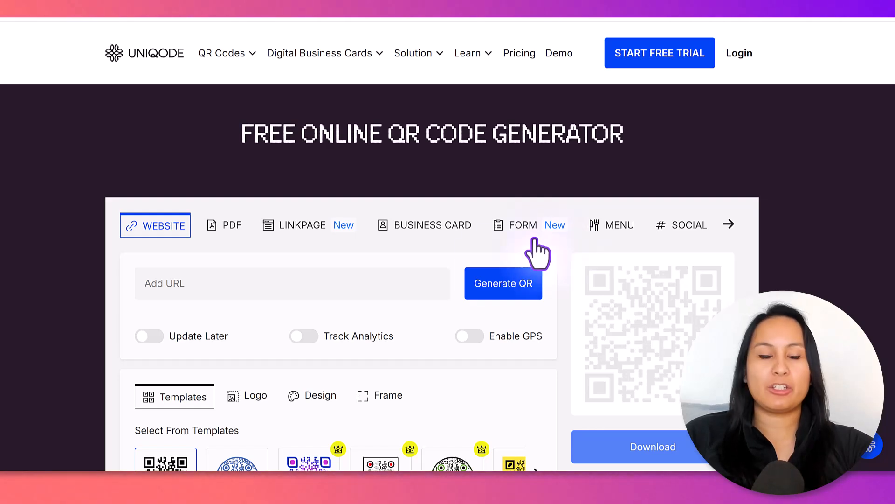
mouse_move(100, 259)
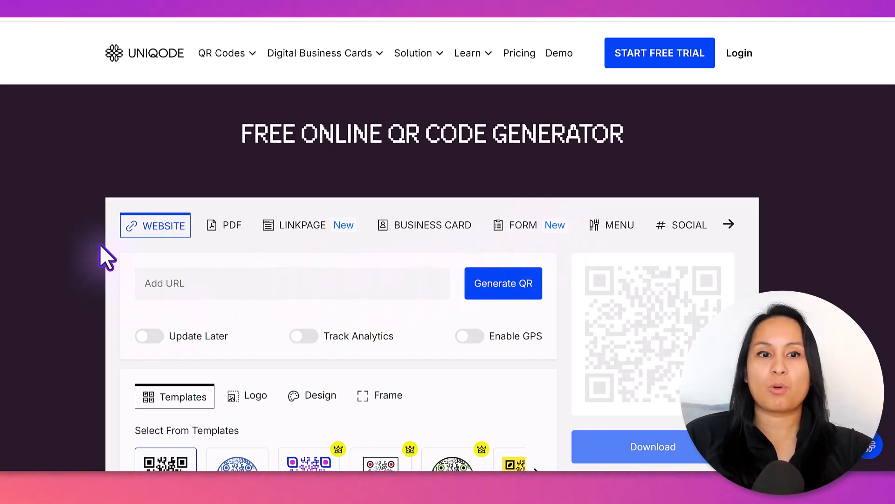
Step: Go to the Essetino Media channel's Videos page and select its address in the address bar
click(183, 284)
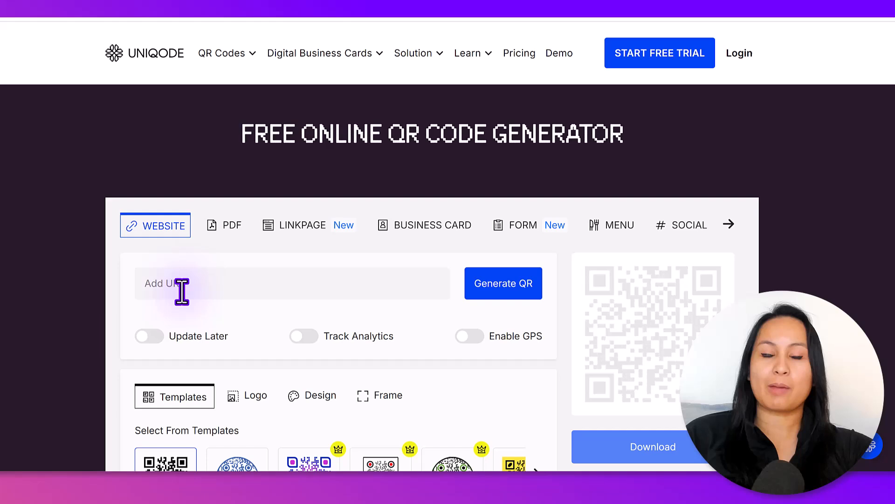
click(503, 284)
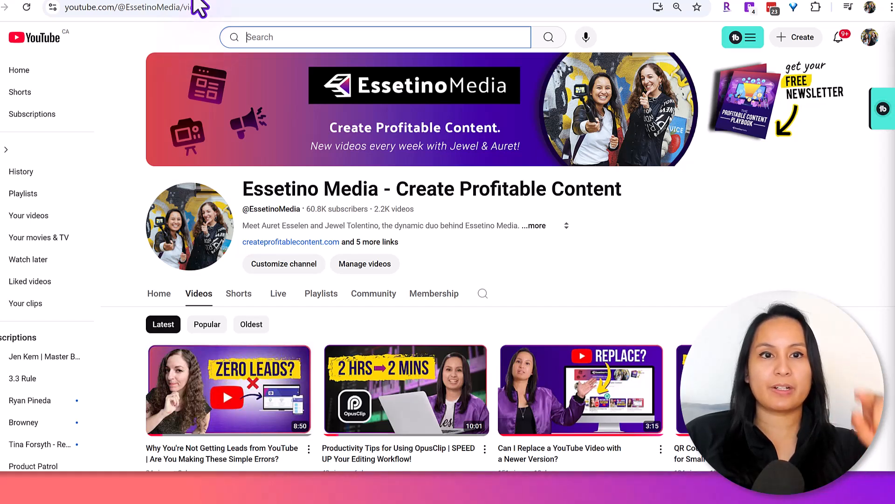
click(139, 7)
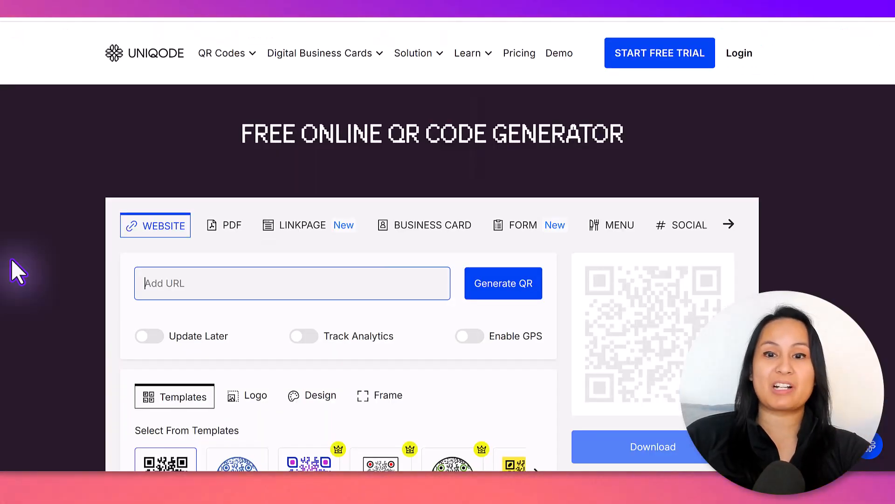
text(https://www.youtube.com/@EssetinoMedia/videos)
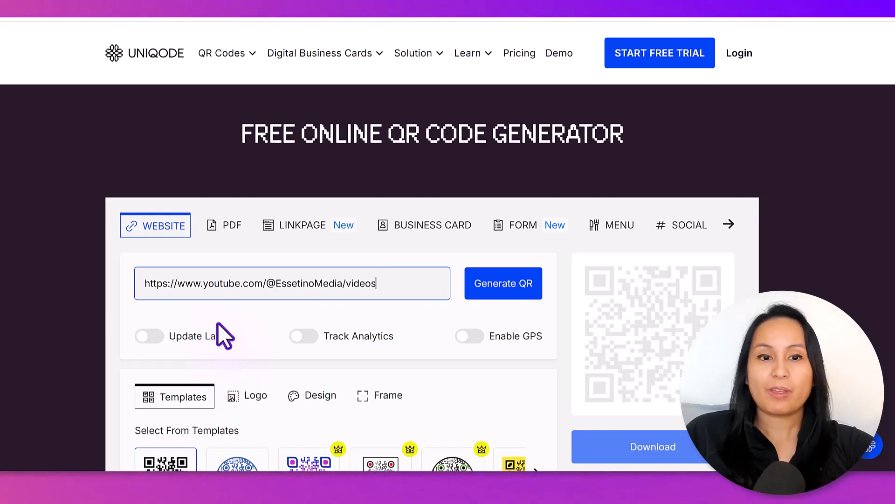
mouse_move(199, 358)
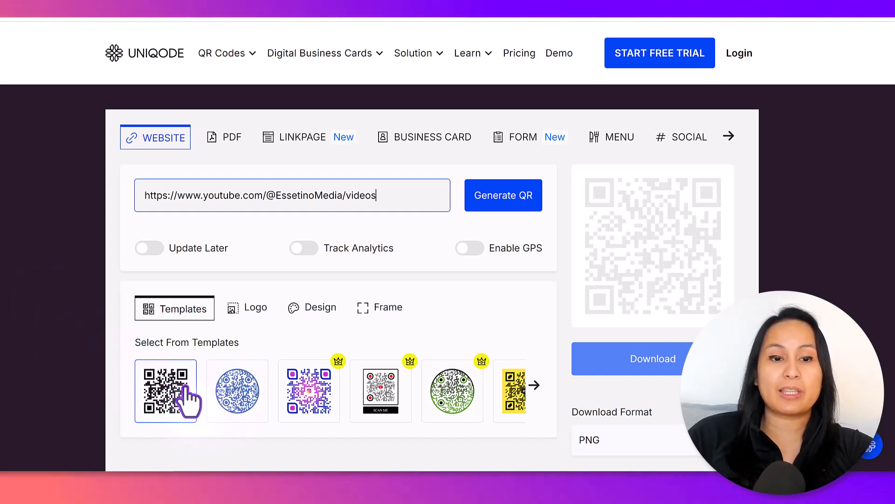
mouse_move(375, 386)
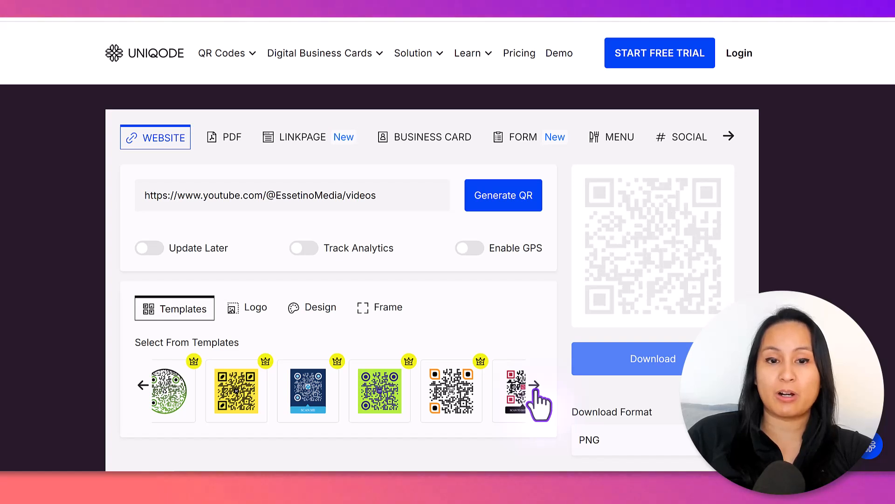
Step: Browse the template designs and apply the round blue template to the QR code
click(536, 397)
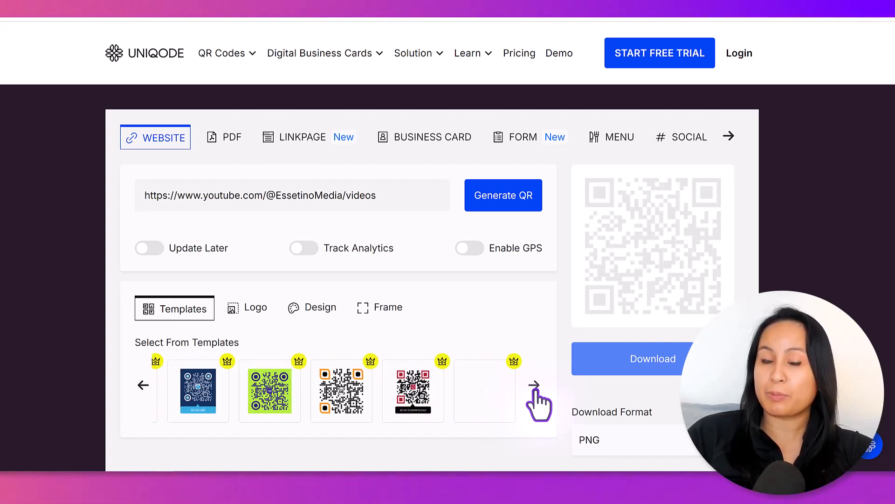
click(536, 400)
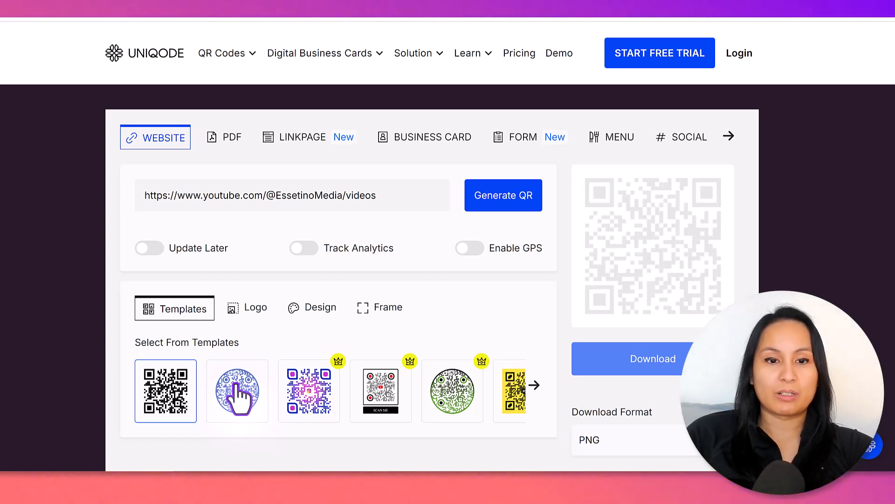
click(238, 391)
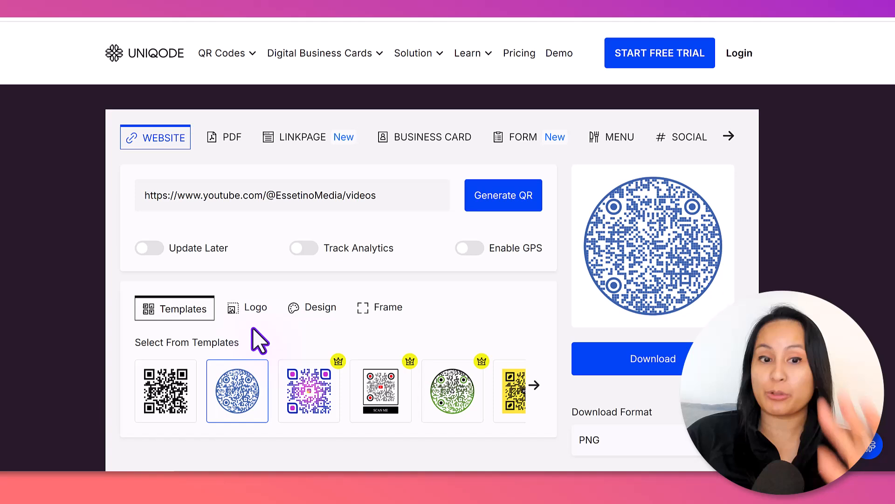
Step: Try the YouTube logo, see it is premium, and deselect it so no logo is used
click(255, 307)
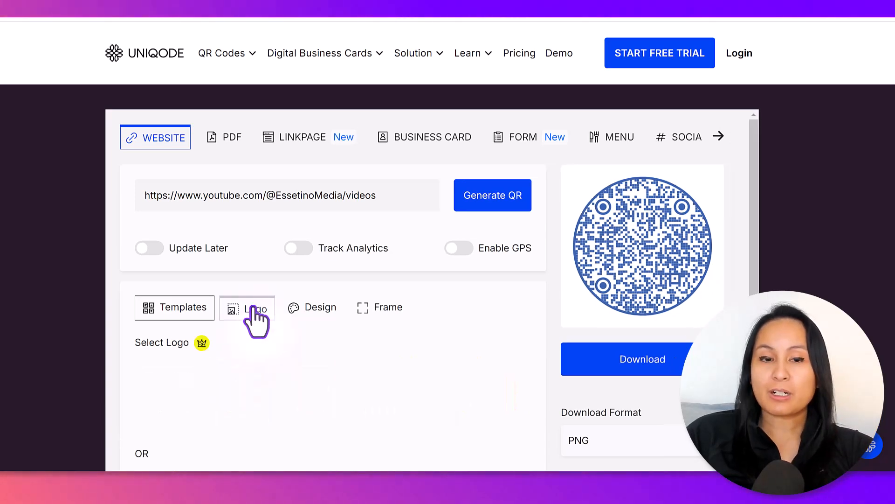
click(247, 308)
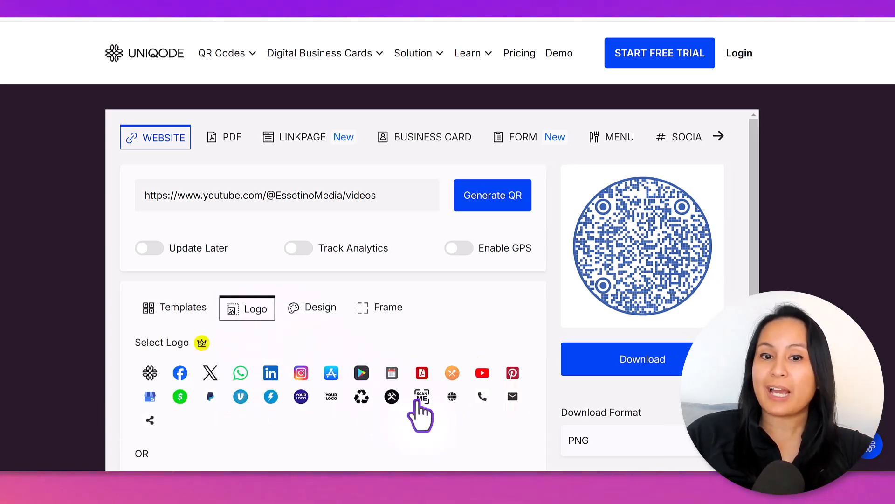
scroll(down, 3)
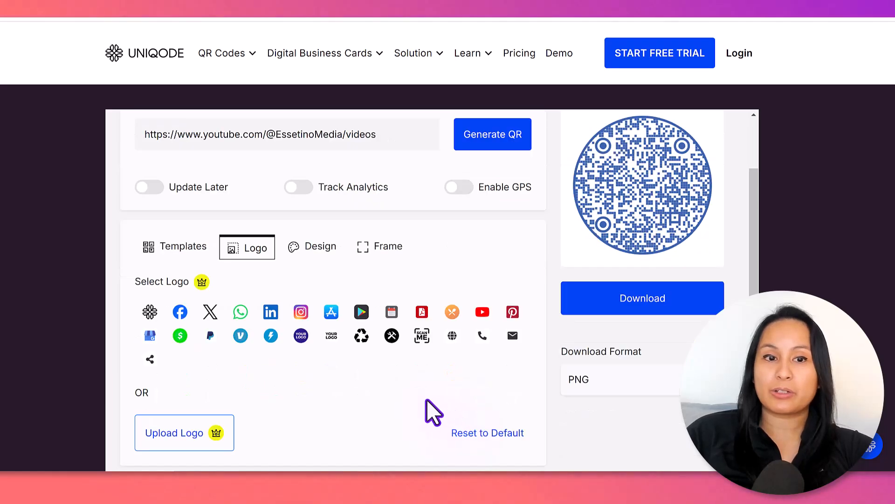
mouse_move(247, 438)
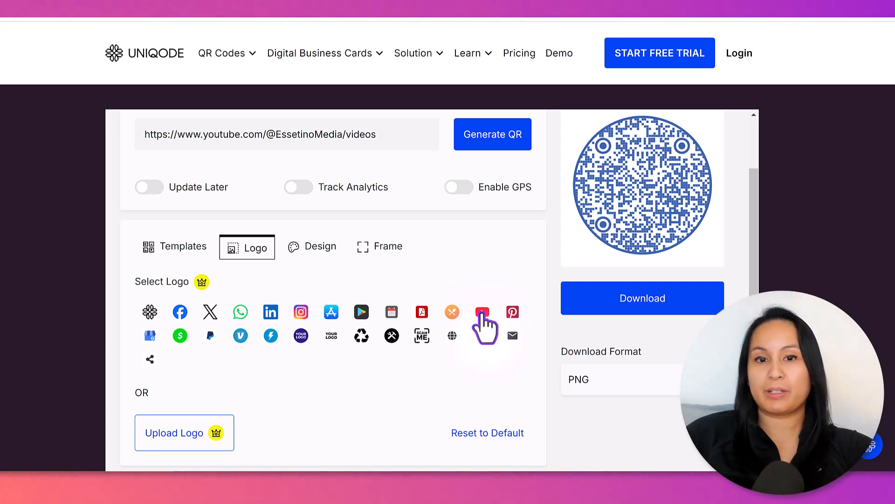
click(483, 311)
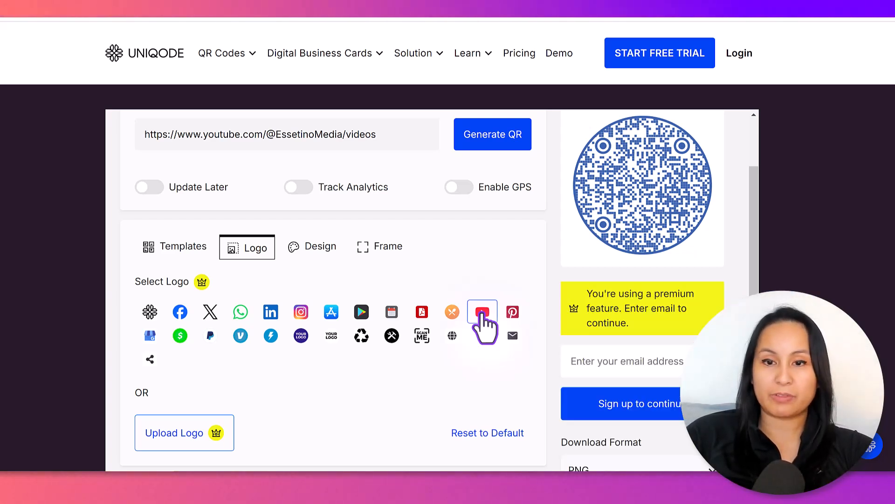
click(482, 312)
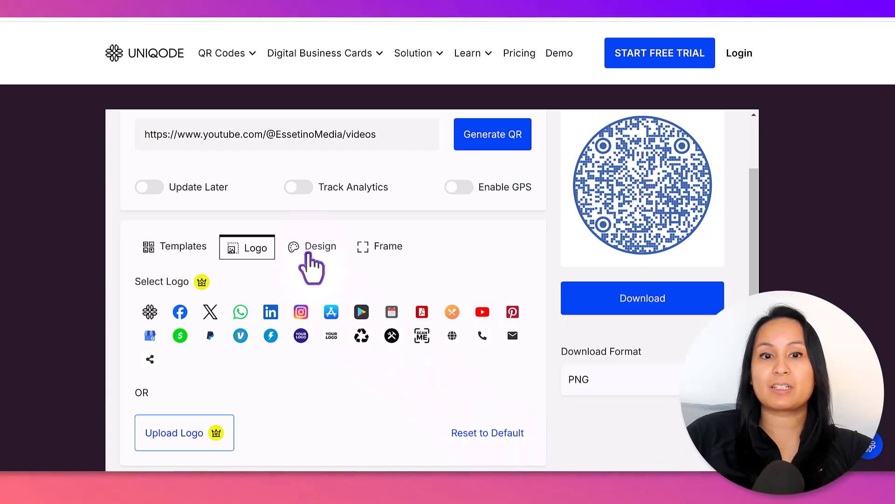
Step: In the Design options, choose the solid square module pattern
click(320, 246)
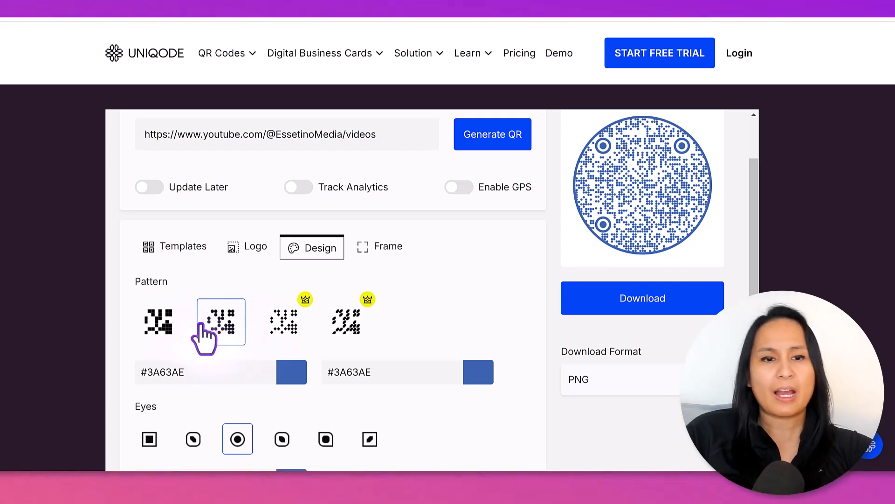
click(158, 322)
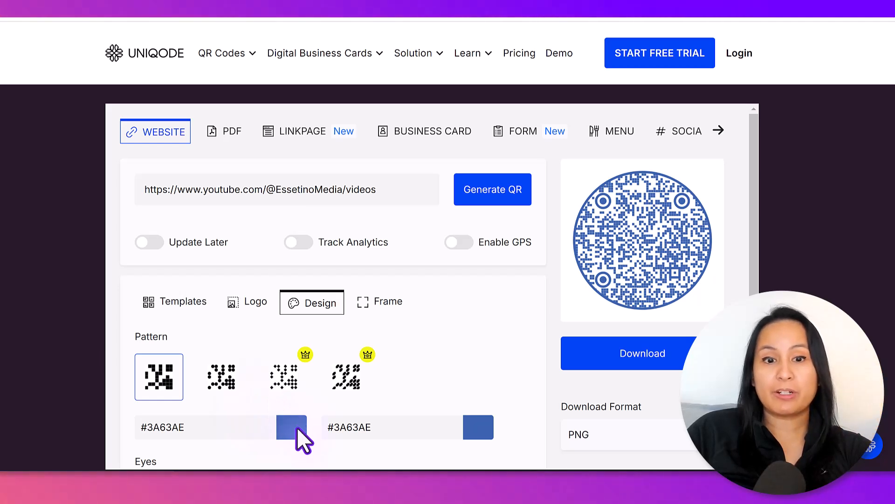
Step: Shift the pattern colour's hue to purple #6759EC
click(291, 428)
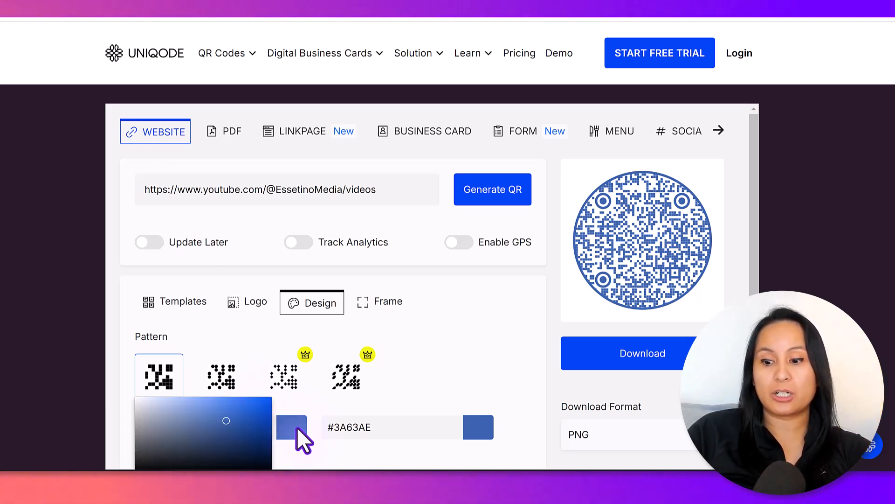
mouse_move(144, 468)
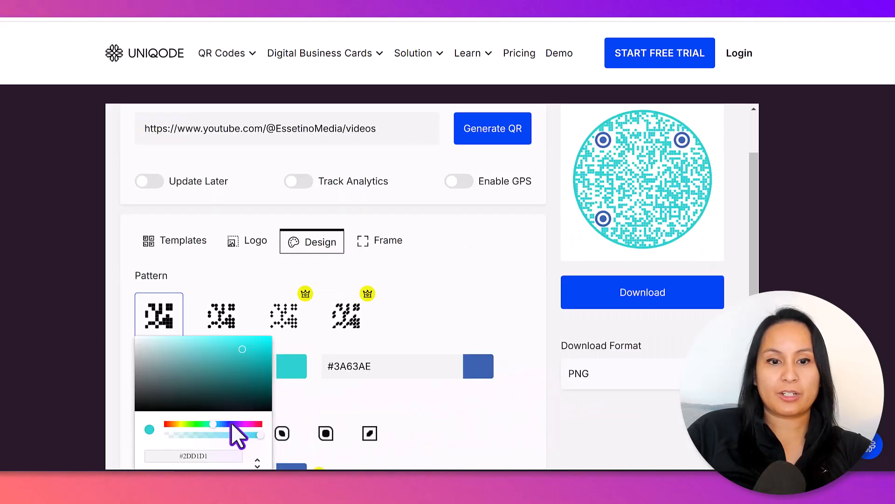
drag(212, 423, 231, 423)
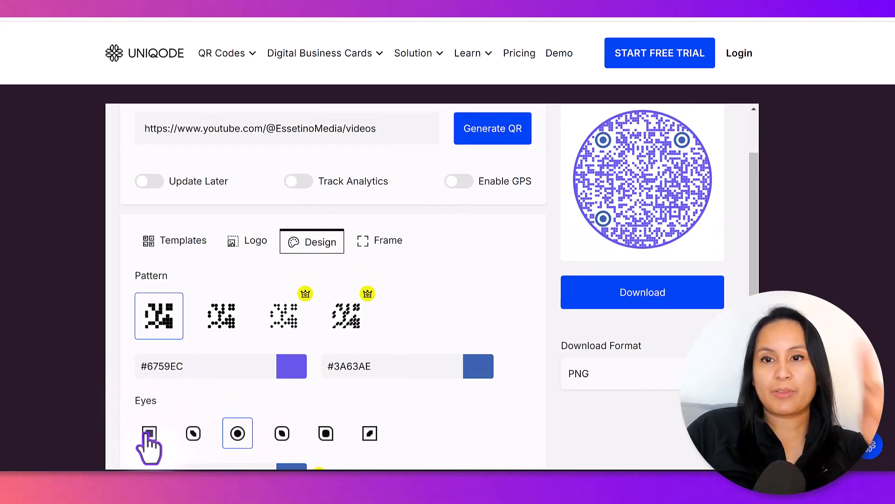
Step: Preview the corner eye shapes and settle on the square eye style
click(149, 433)
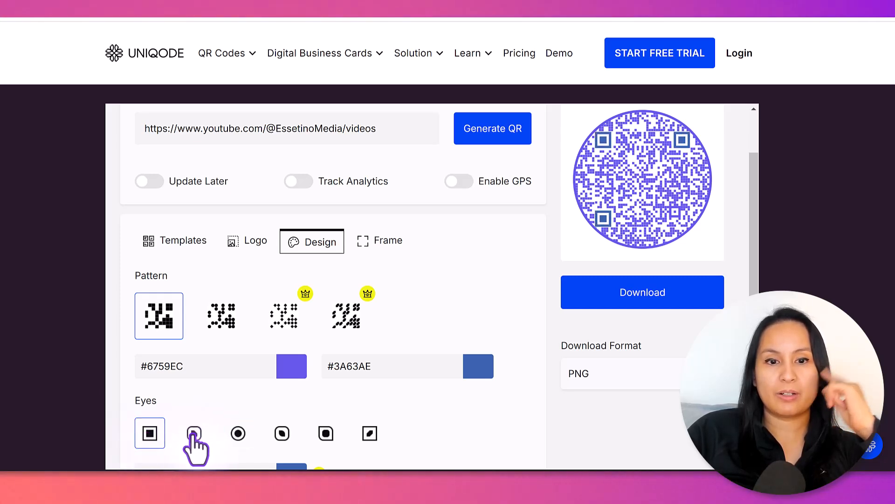
click(195, 433)
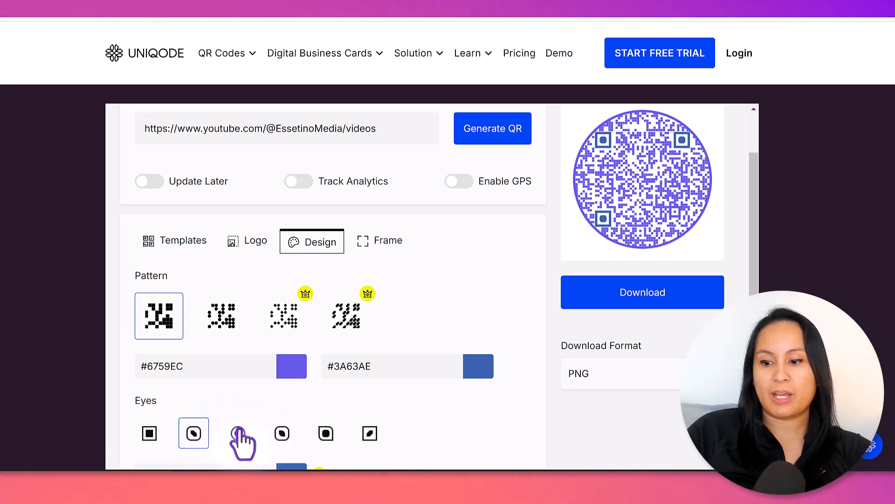
click(238, 433)
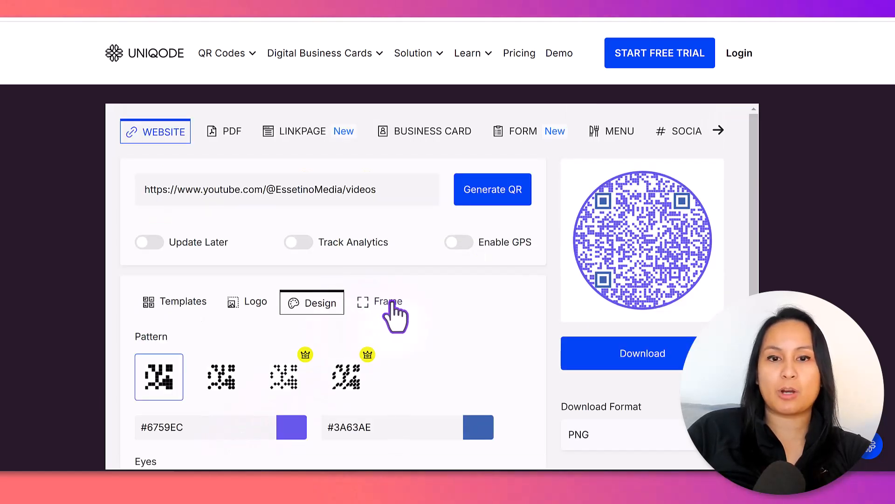
Step: Show the Frame options, leaving the circular frame applied
click(388, 302)
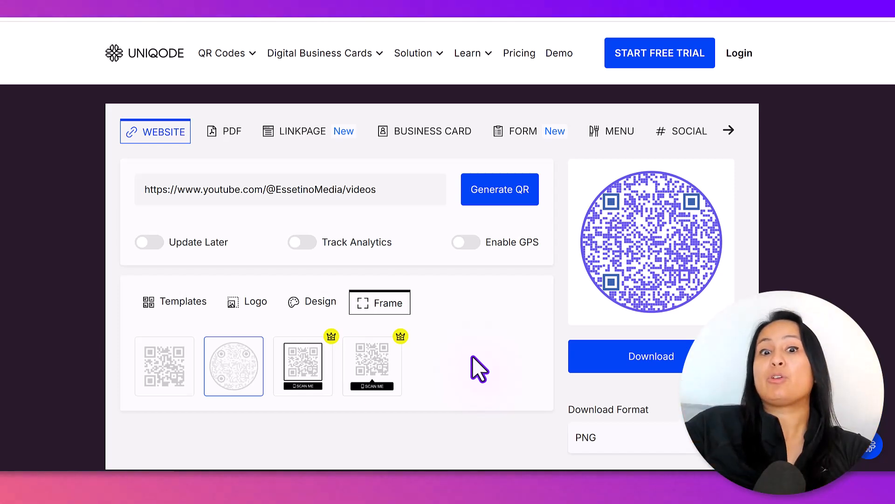
mouse_move(379, 415)
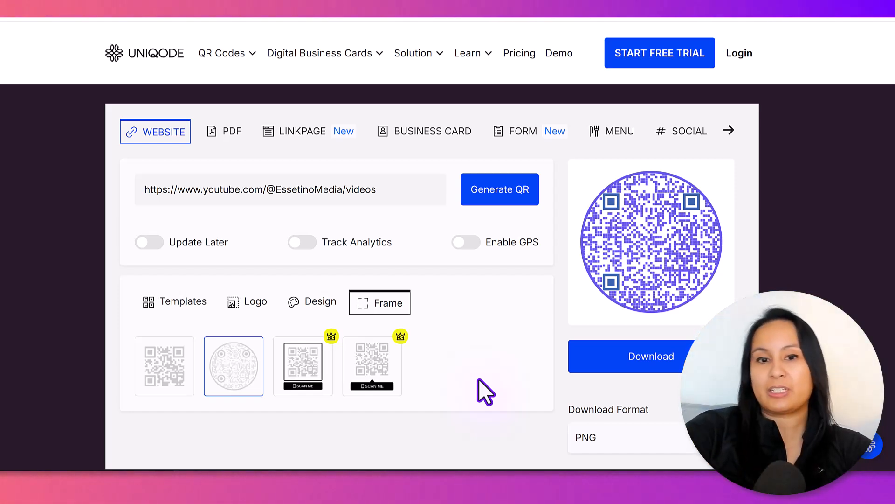
mouse_move(511, 353)
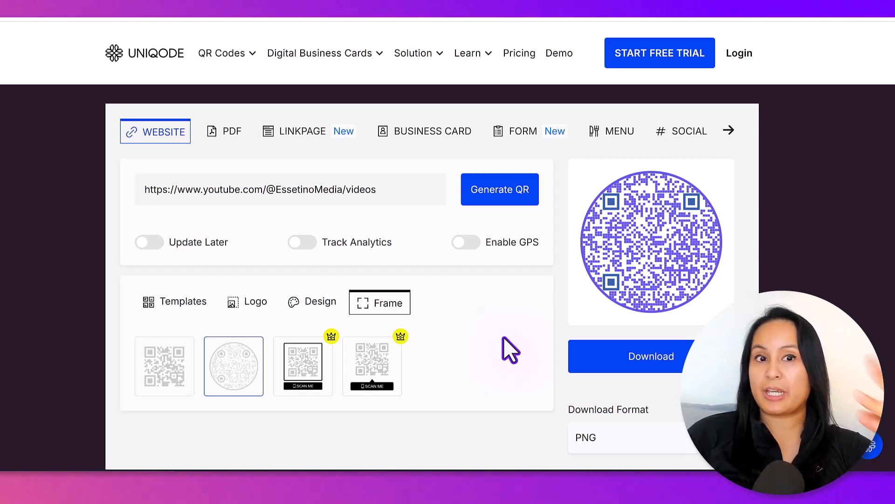
mouse_move(418, 244)
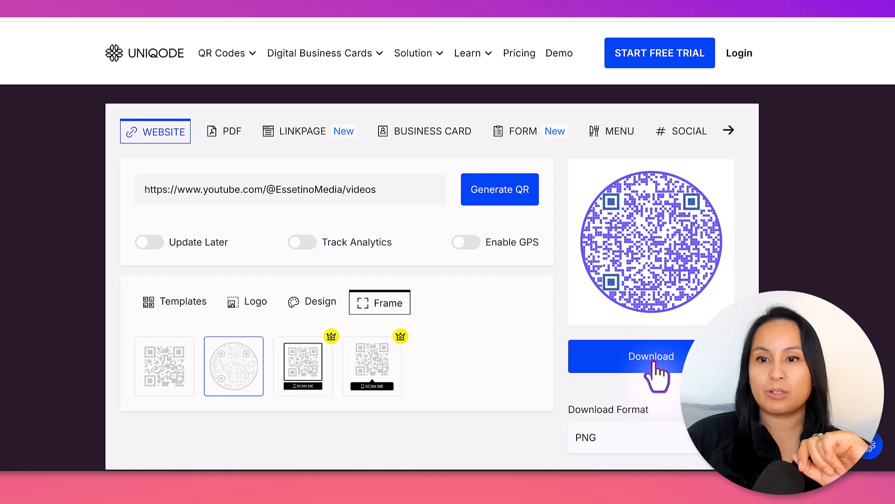
Step: Download the QR code as a PNG and dismiss the analytics trial popup
click(651, 356)
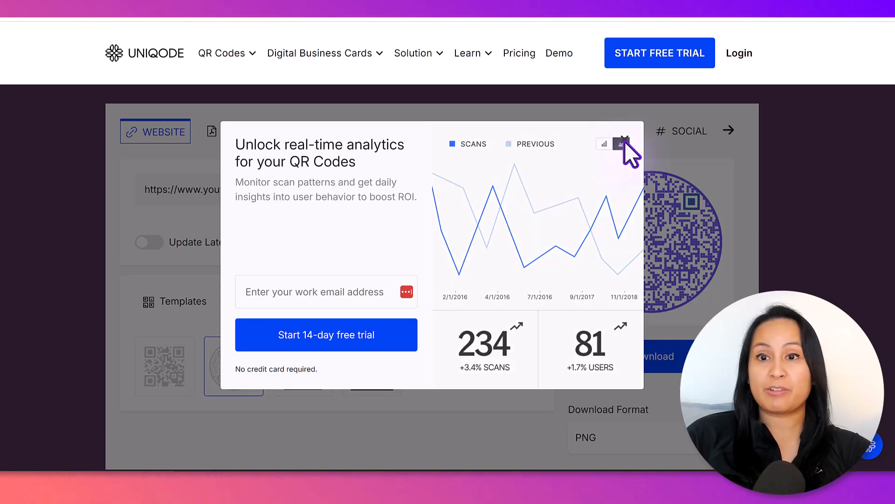
click(620, 144)
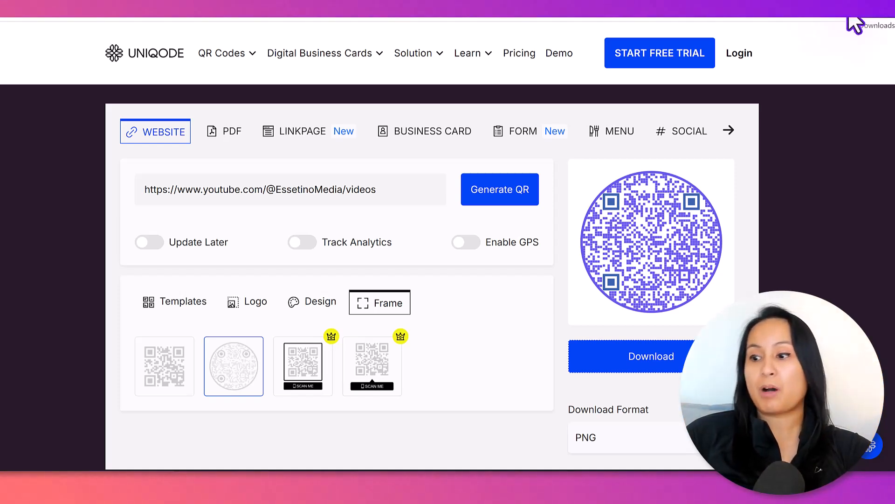
Step: Open qr.png from the browser's recent downloads list
click(875, 18)
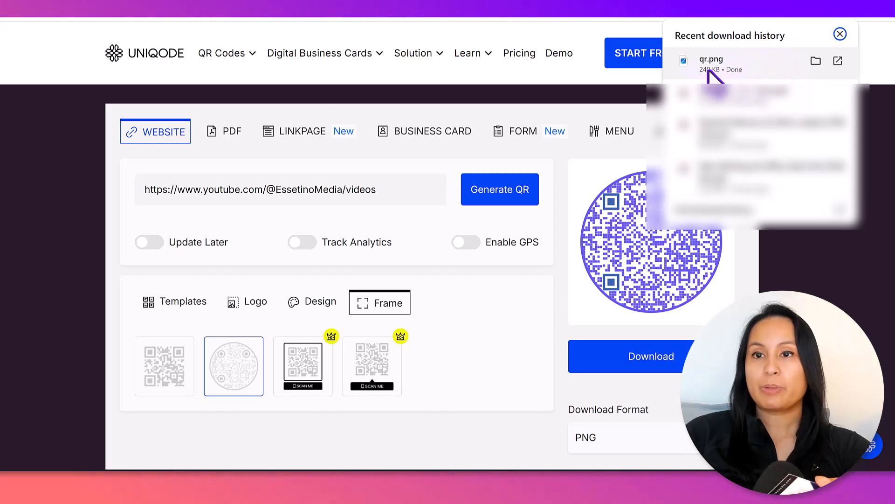
mouse_move(713, 73)
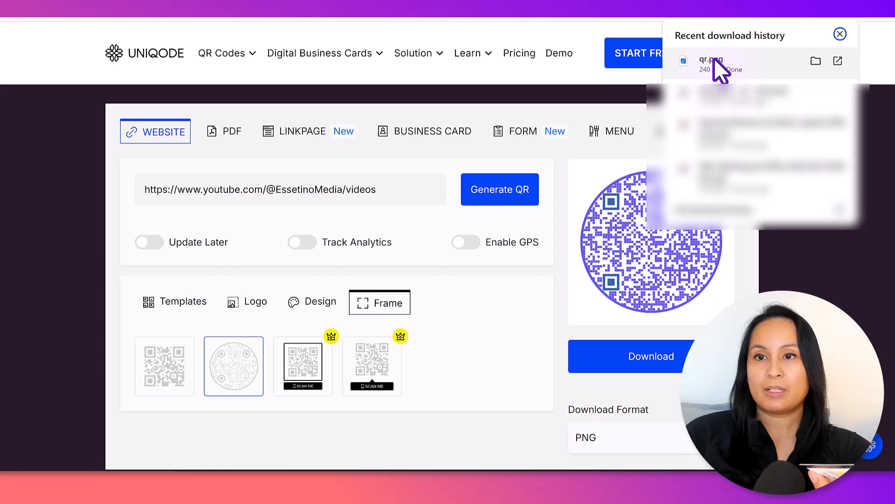
click(710, 61)
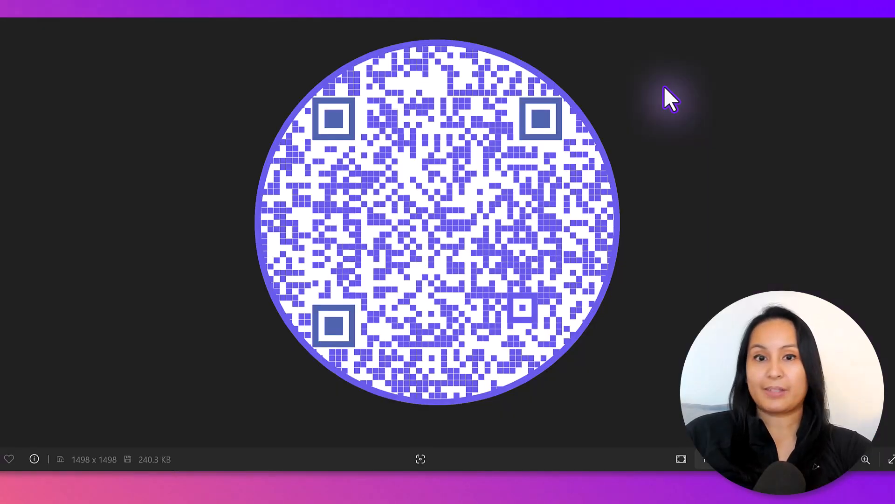